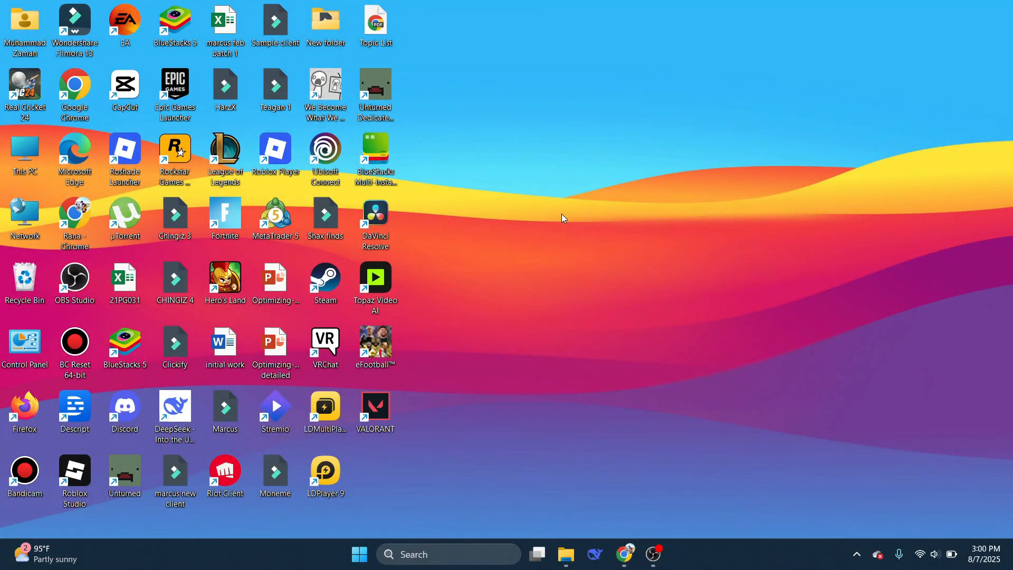
mouse_move(575, 200)
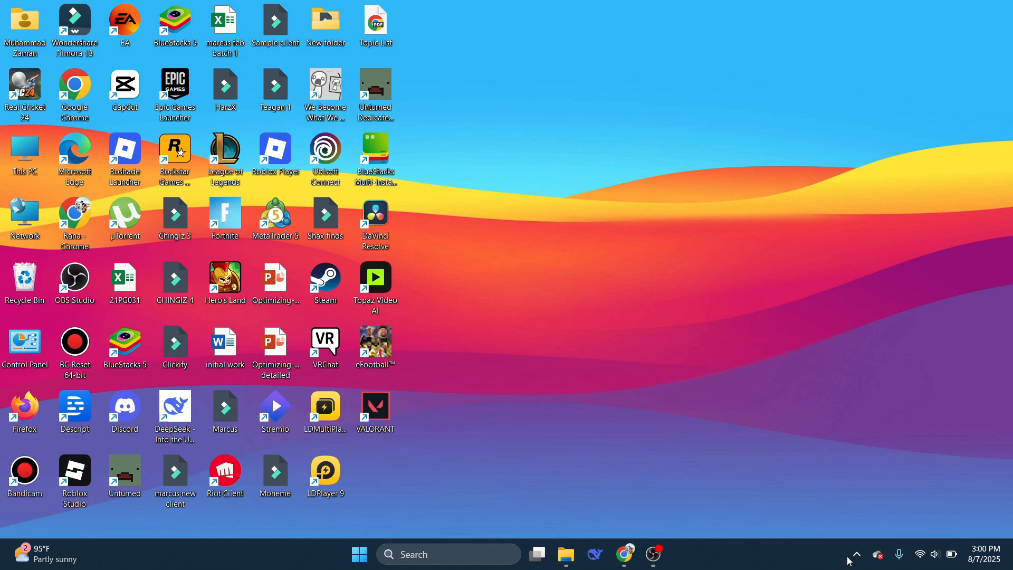
From the running game process, open VALORANT's install location in File Explorer.
left_click(854, 554)
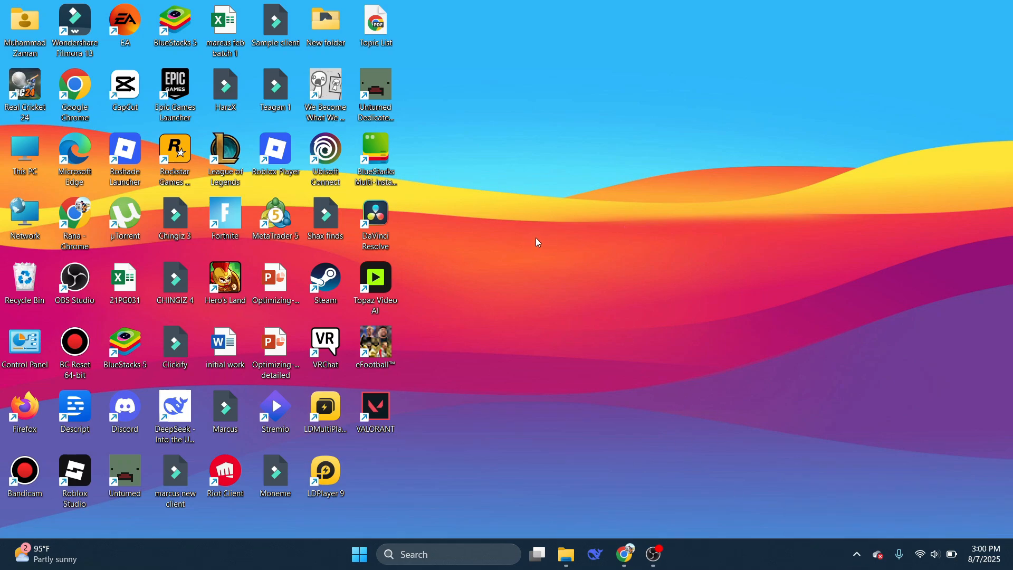
mouse_move(588, 303)
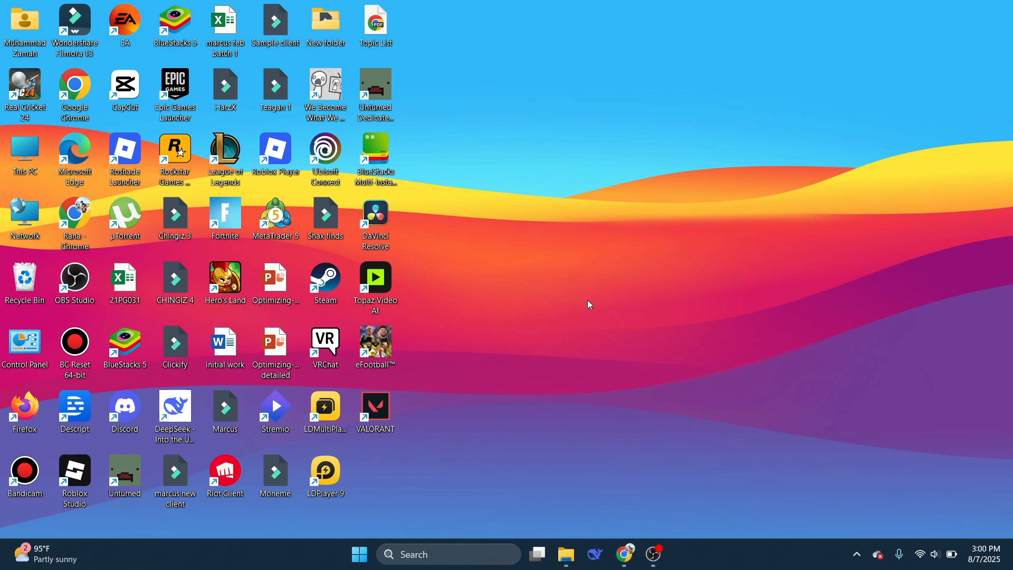
mouse_move(633, 394)
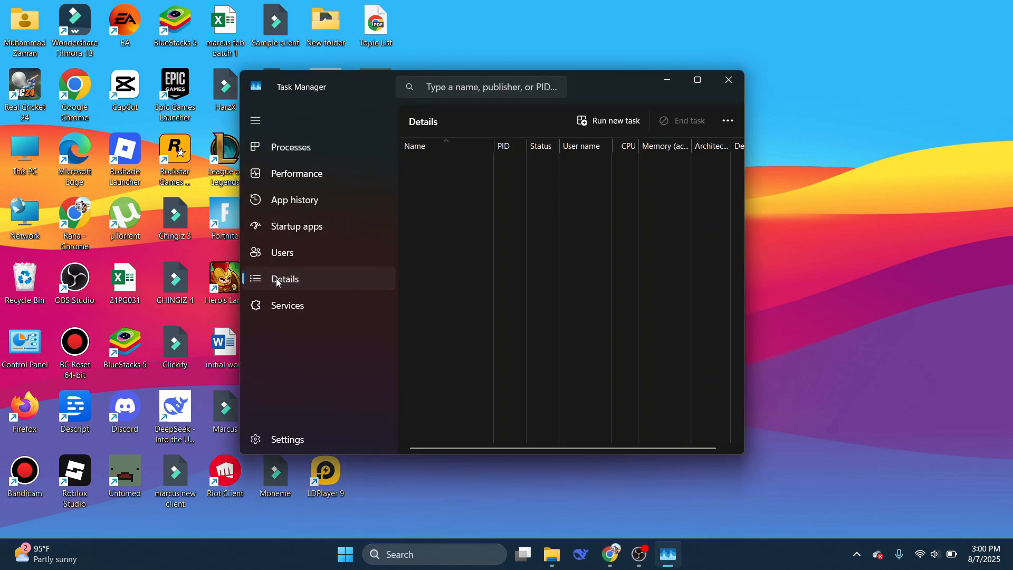
left_click(285, 279)
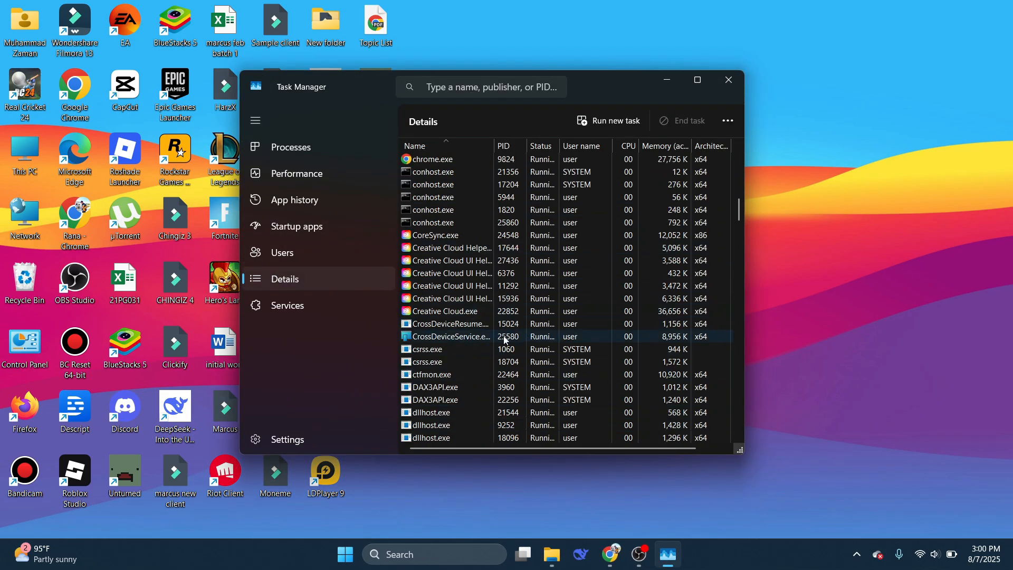
left_click(445, 297)
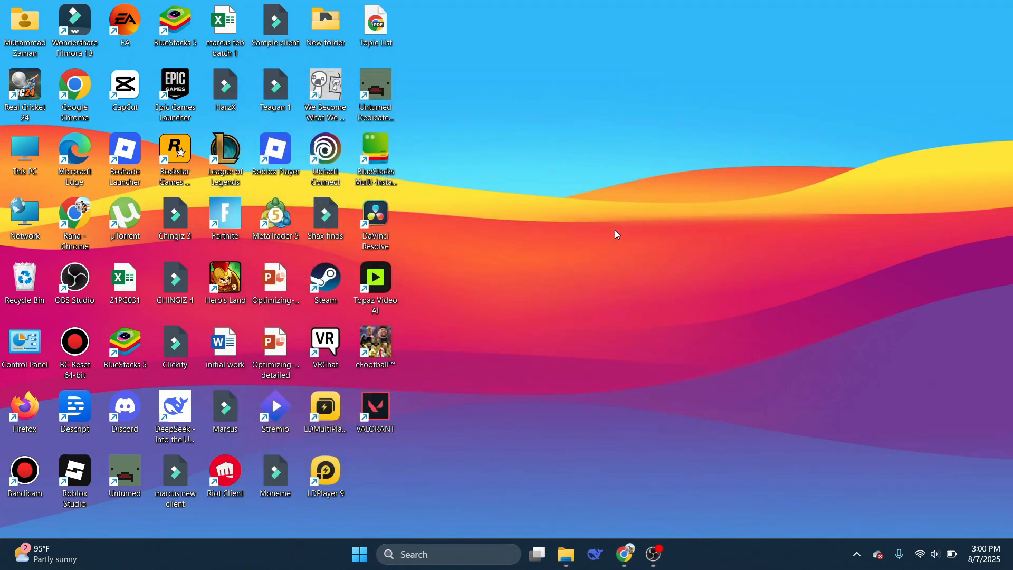
mouse_move(593, 379)
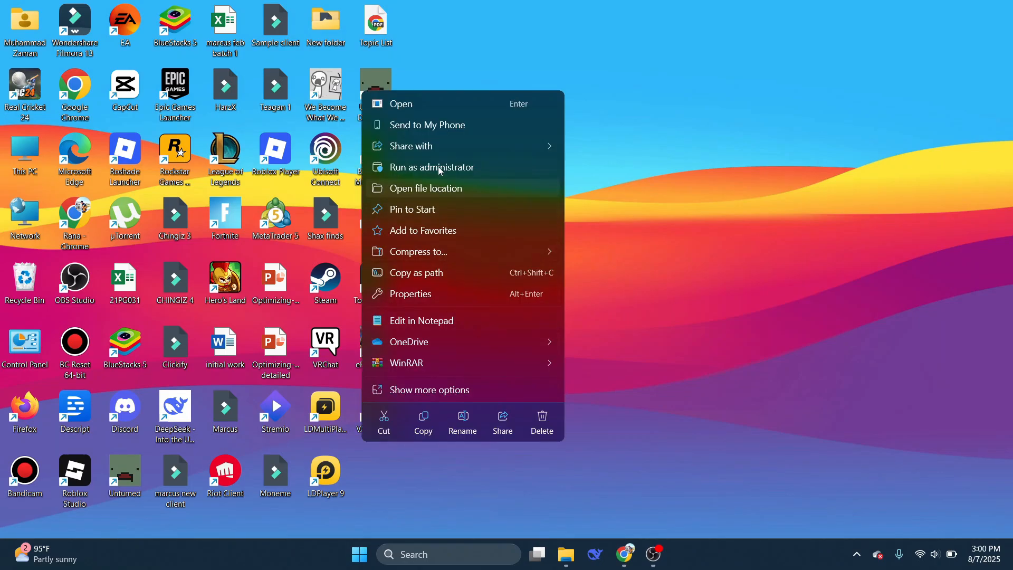
left_click(425, 187)
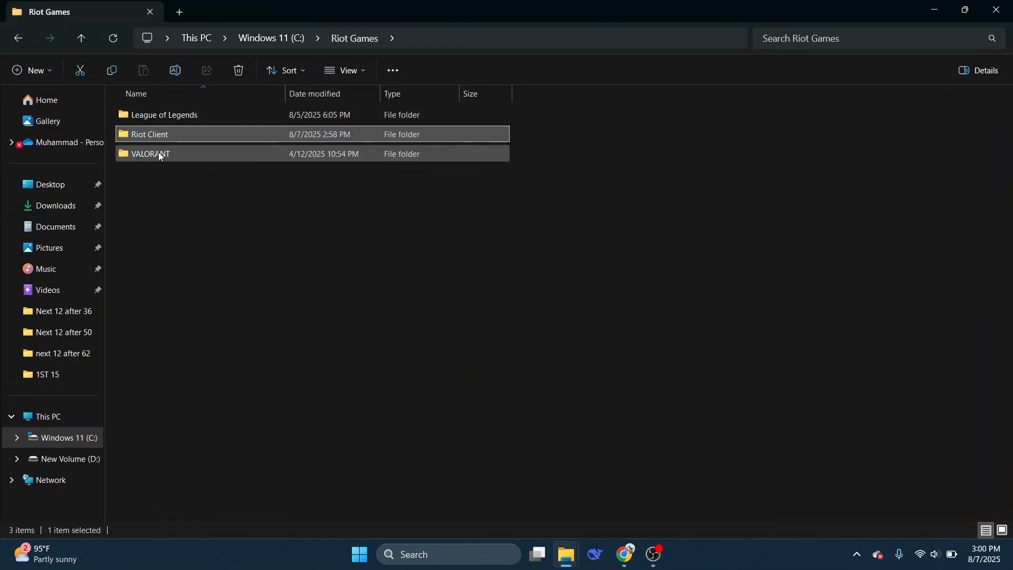
Navigate into VALORANT > live > ShooterGame > Binaries > Win64 and bring up VALORANT-Win64-Shipping's actions.
double_click(150, 154)
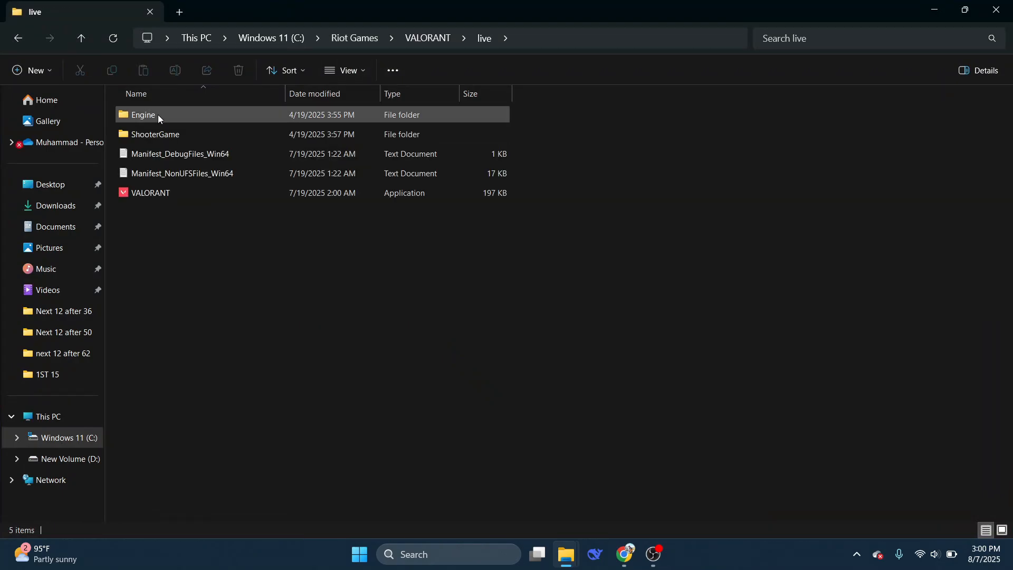
double_click(155, 134)
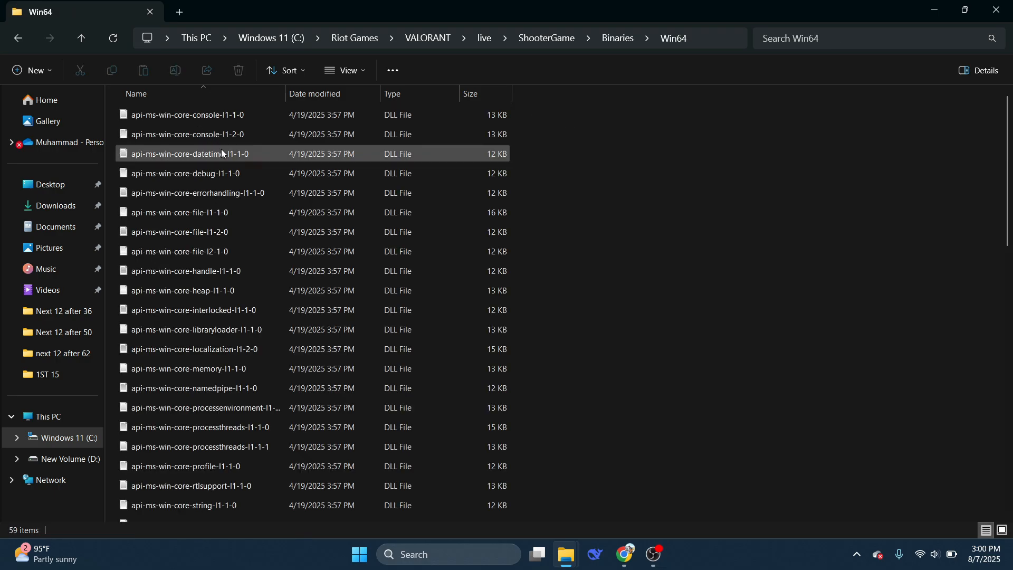
scroll("down", 3)
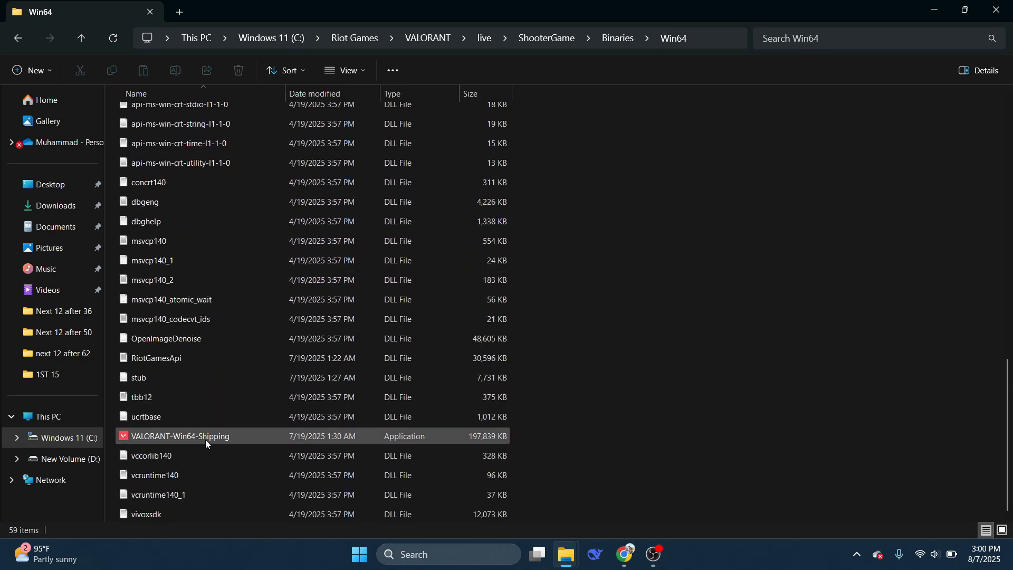
right_click(179, 436)
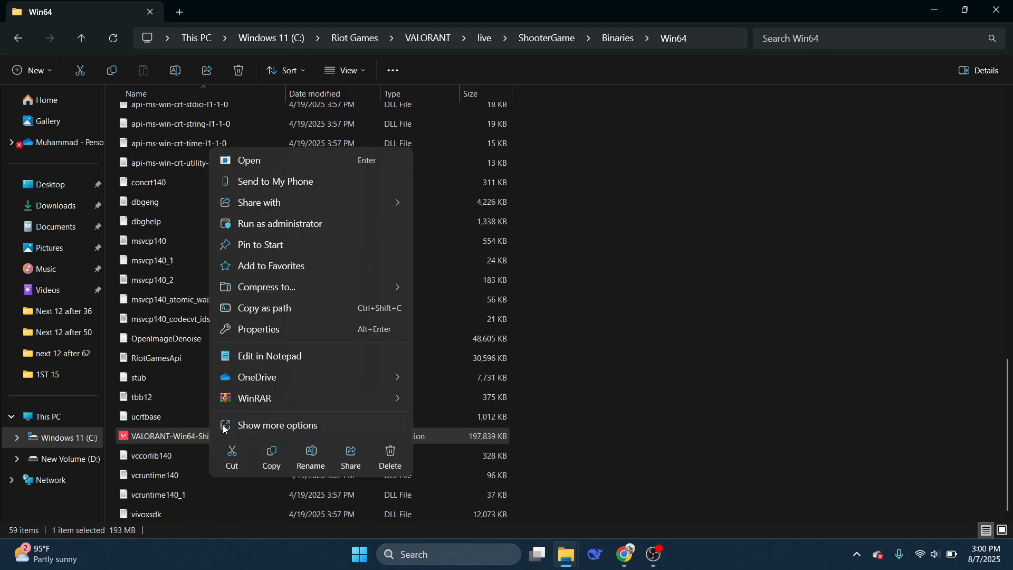
In VALORANT-Win64-Shipping's Compatibility properties, tick Disable fullscreen optimizations and apply.
left_click(259, 329)
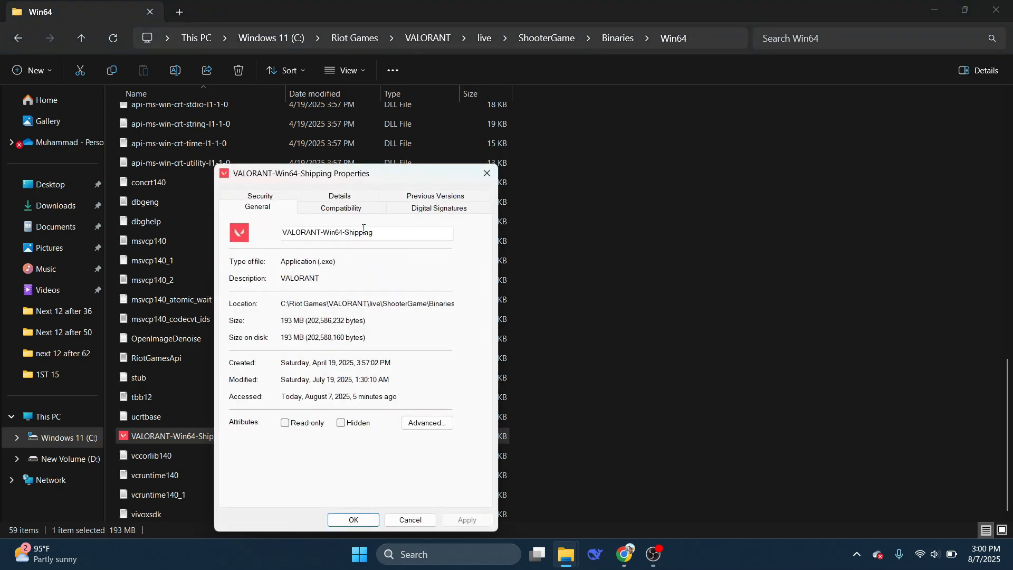
left_click(341, 208)
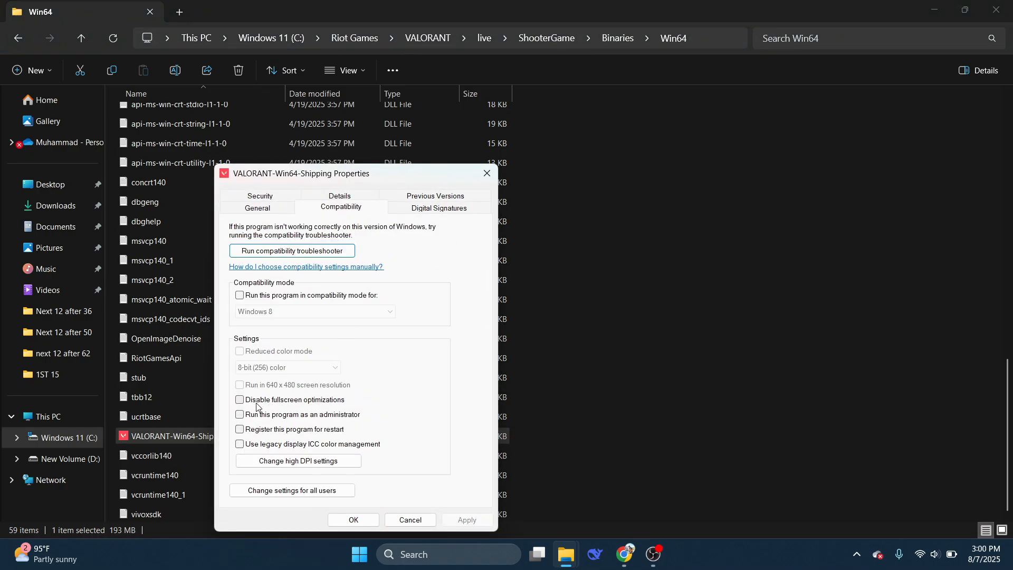
left_click(240, 401)
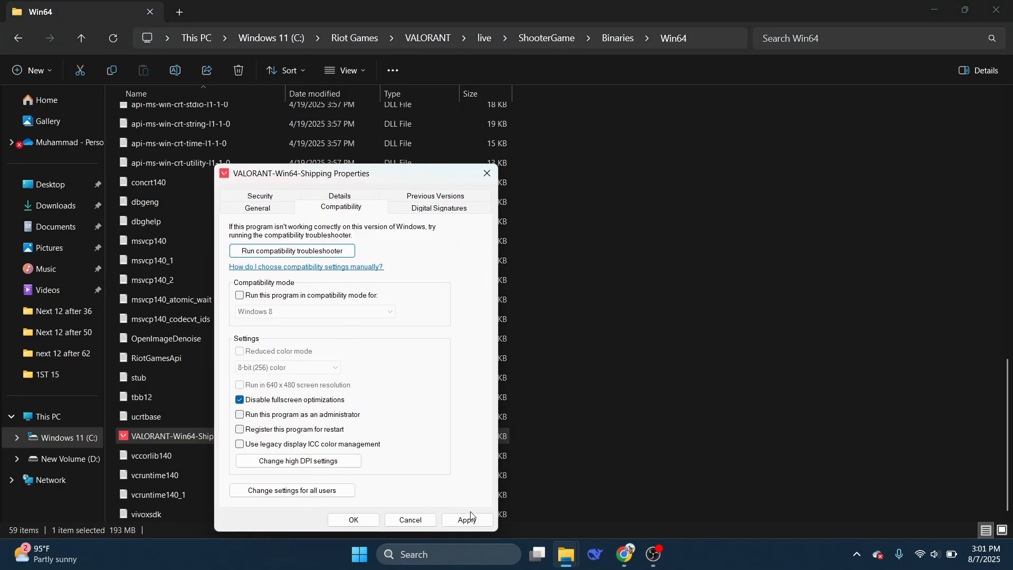
left_click(353, 519)
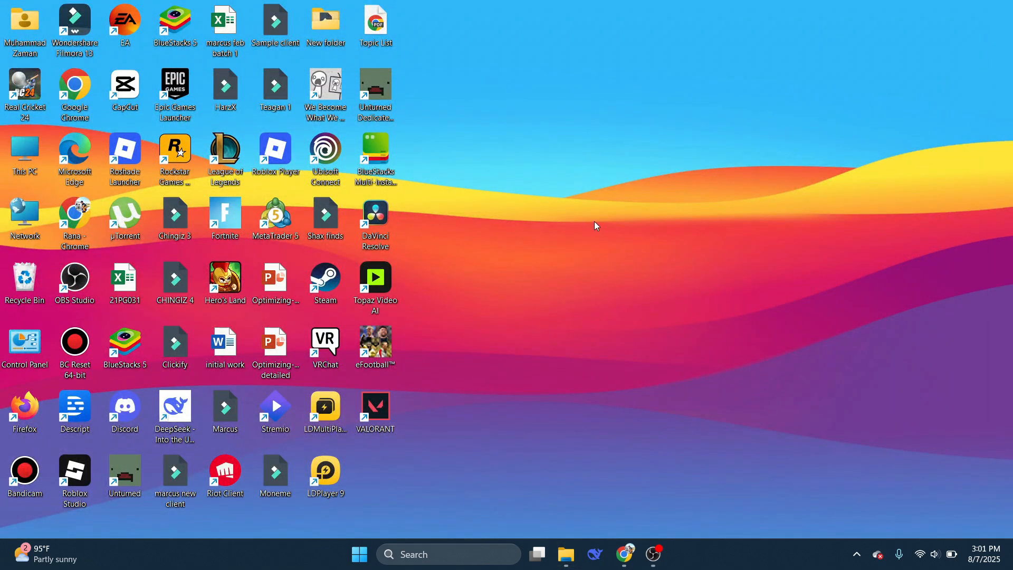
From Services, start the Riot Vanguard vgc service (Automatic startup) and dismiss its dialog.
type("ser")
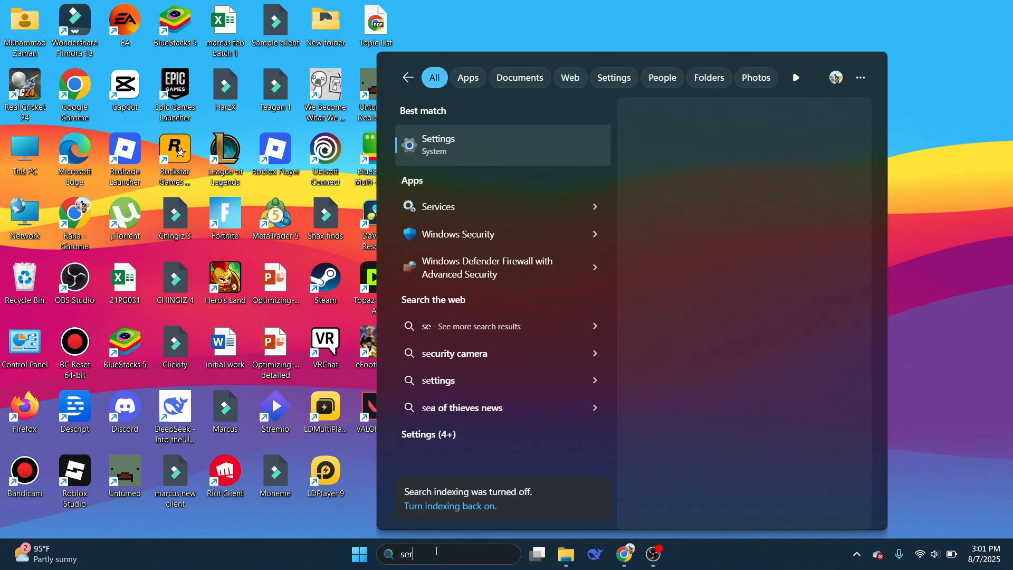
left_click(437, 206)
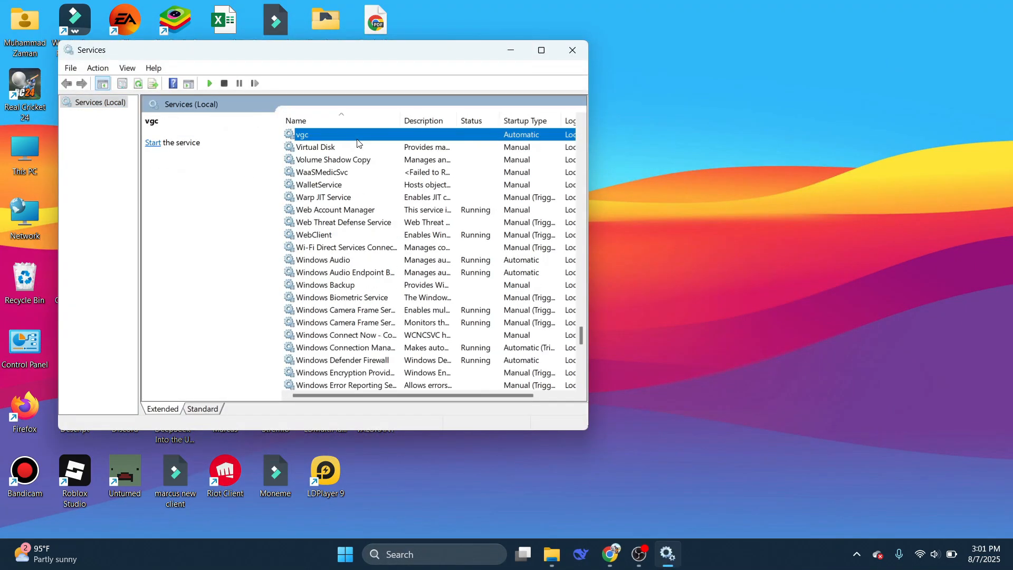
double_click(301, 134)
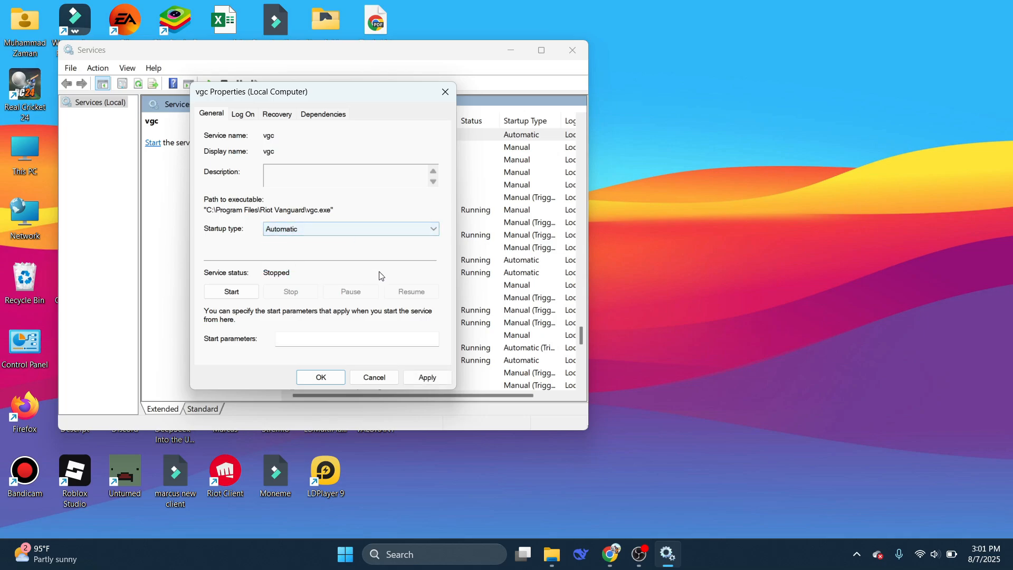
left_click(231, 291)
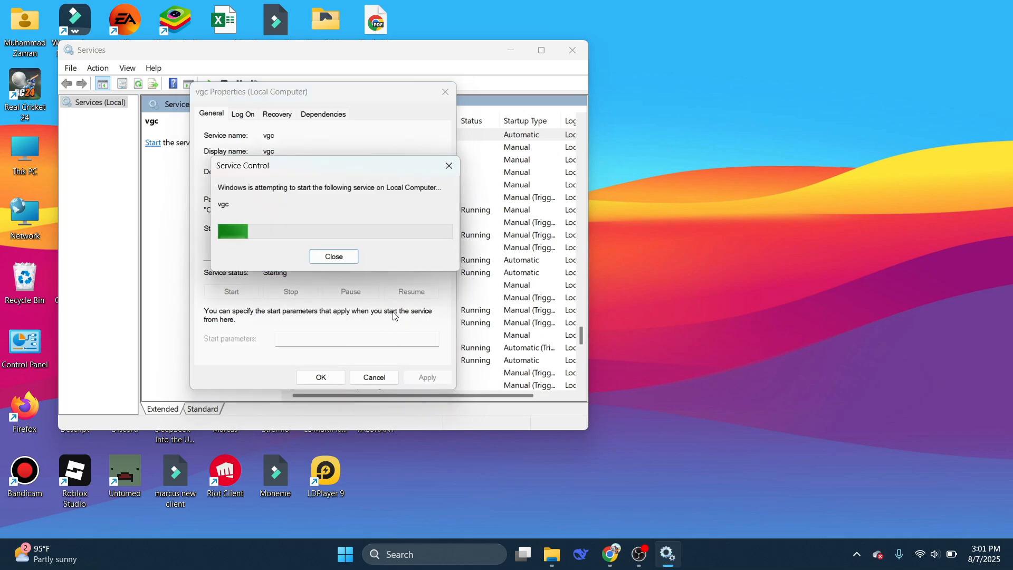
left_click(333, 256)
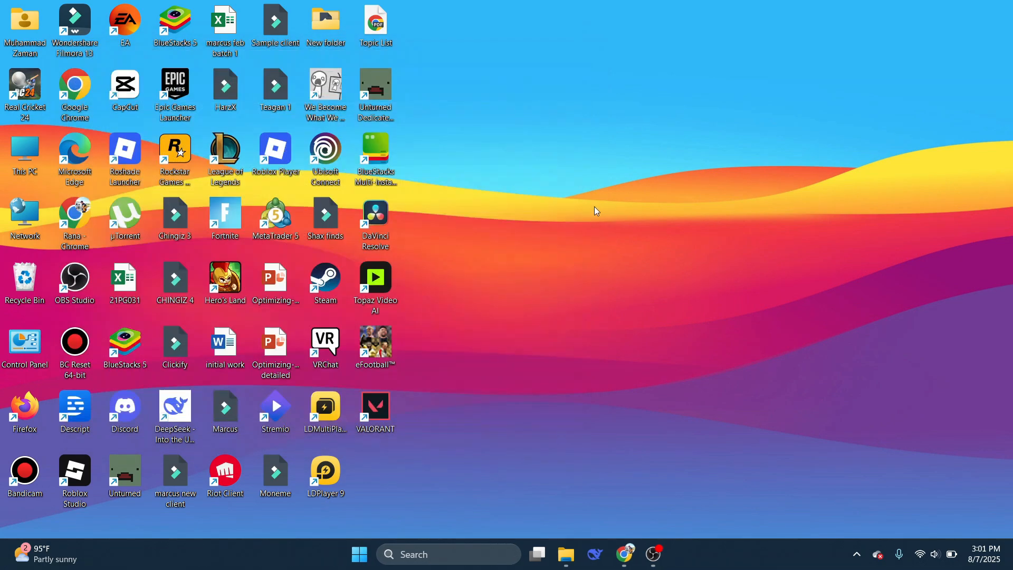
type("mscc")
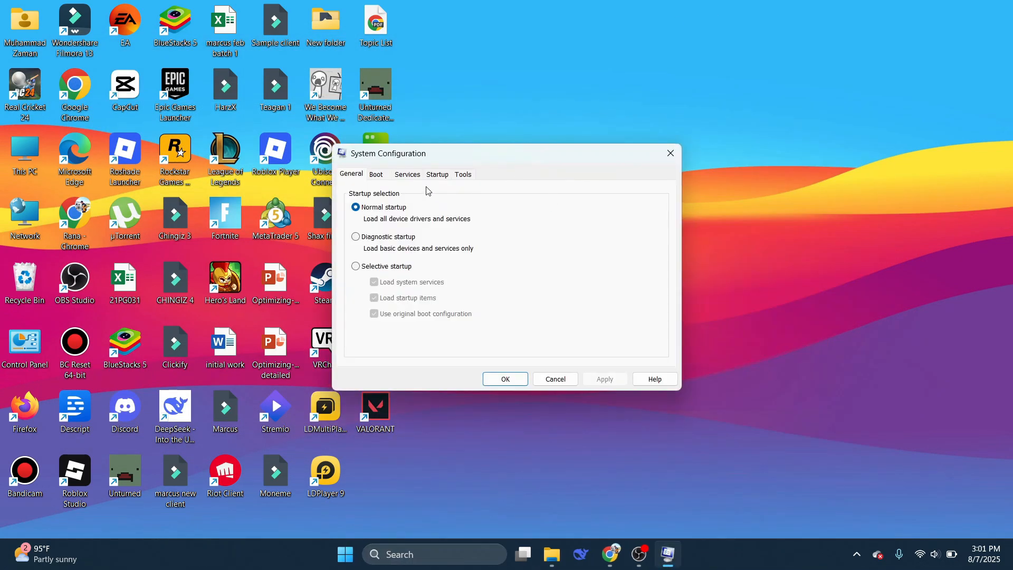
left_click(407, 174)
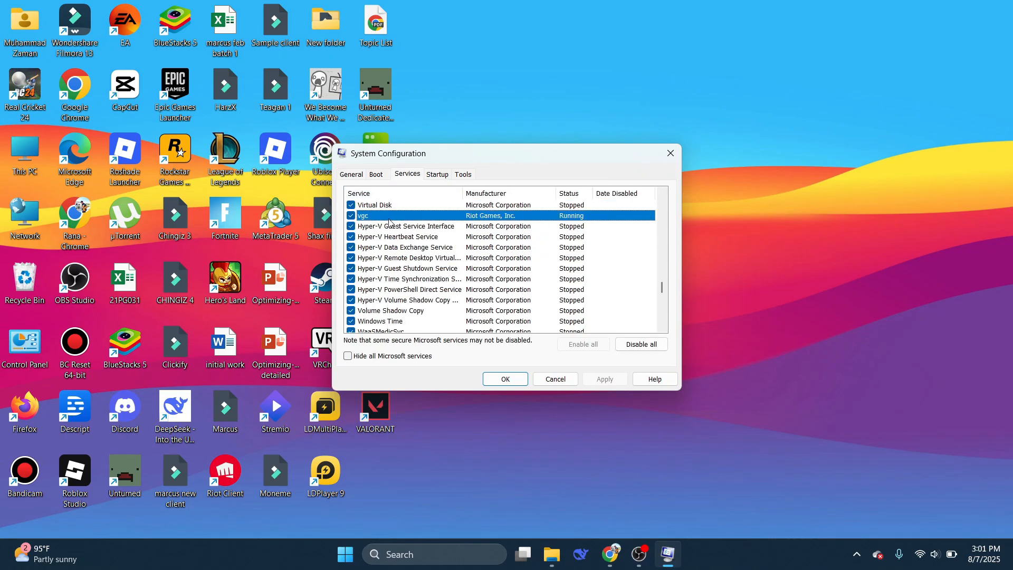
mouse_move(355, 222)
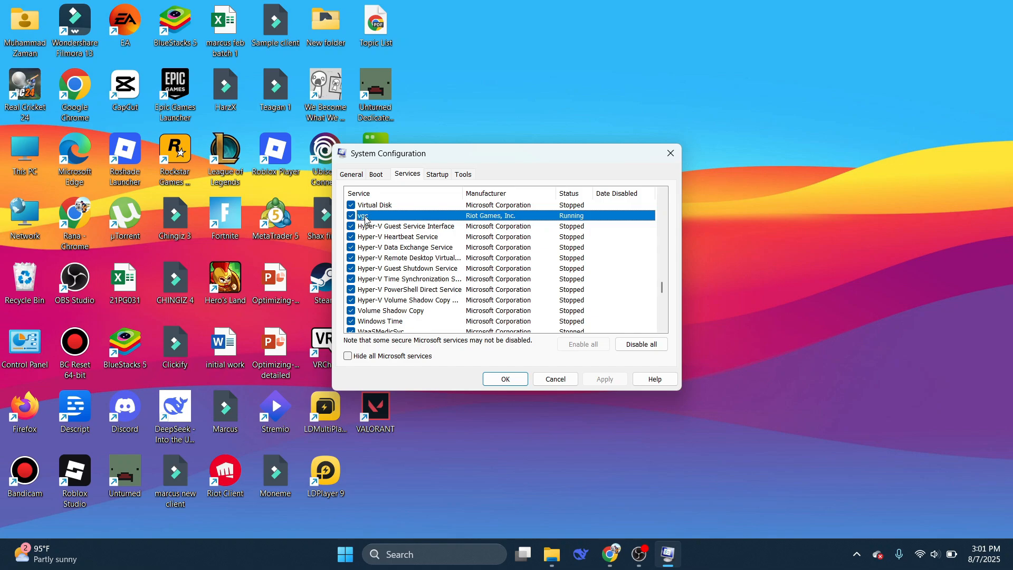
mouse_move(381, 219)
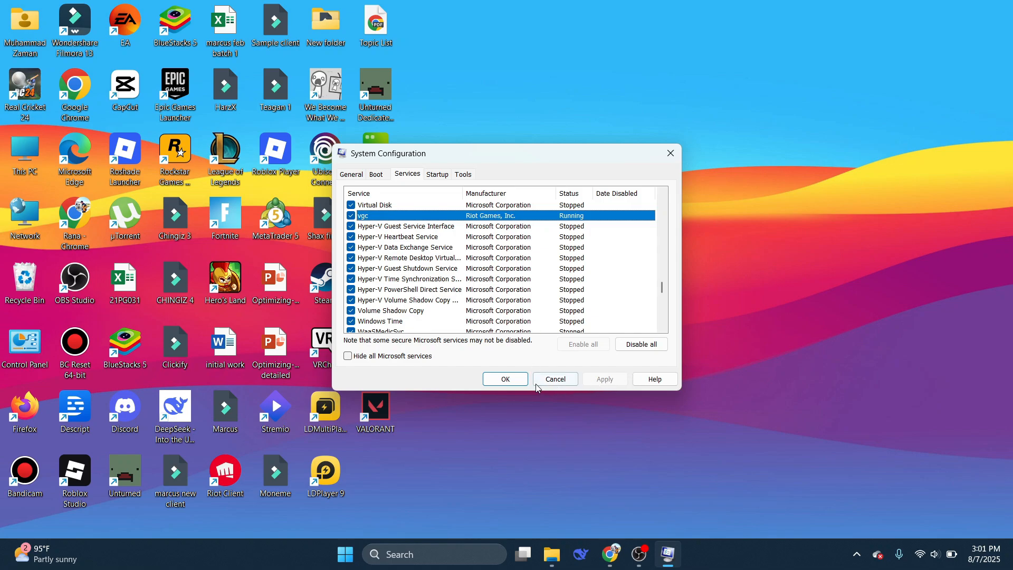
left_click(554, 379)
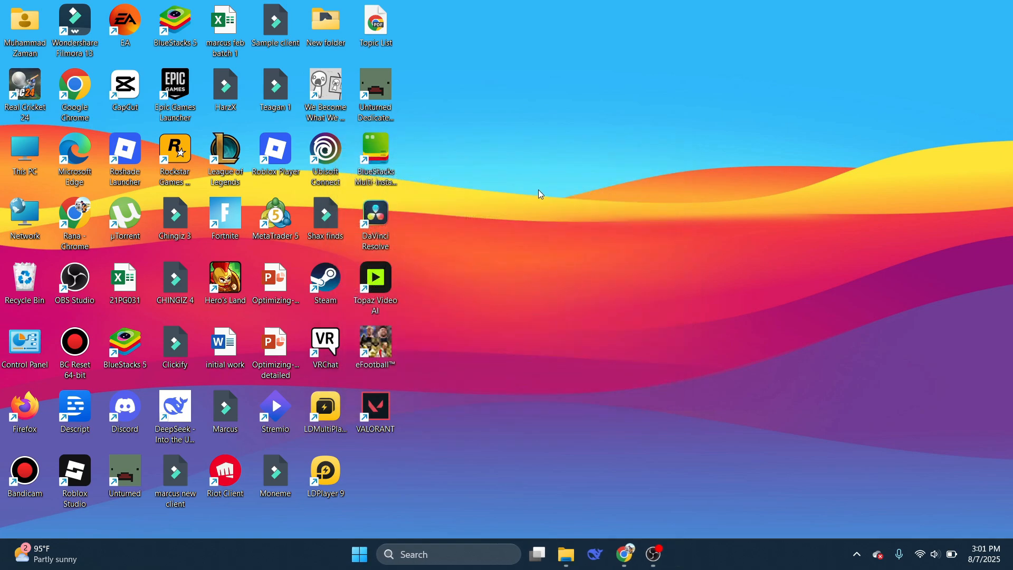
key("Win+r")
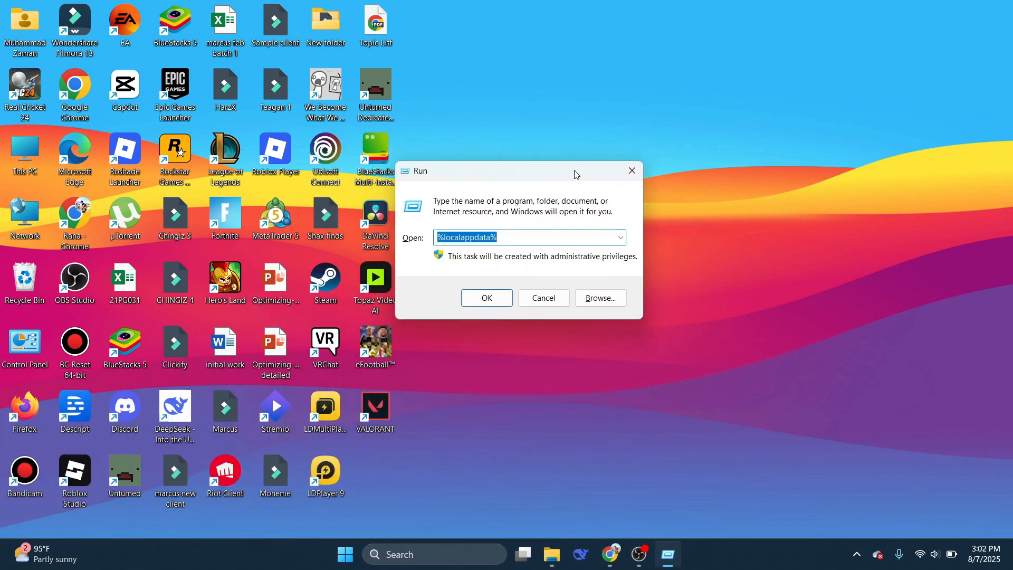
Run %appdata% to open the user's AppData folder showing Local, LocalLow and Roaming.
left_click(491, 237)
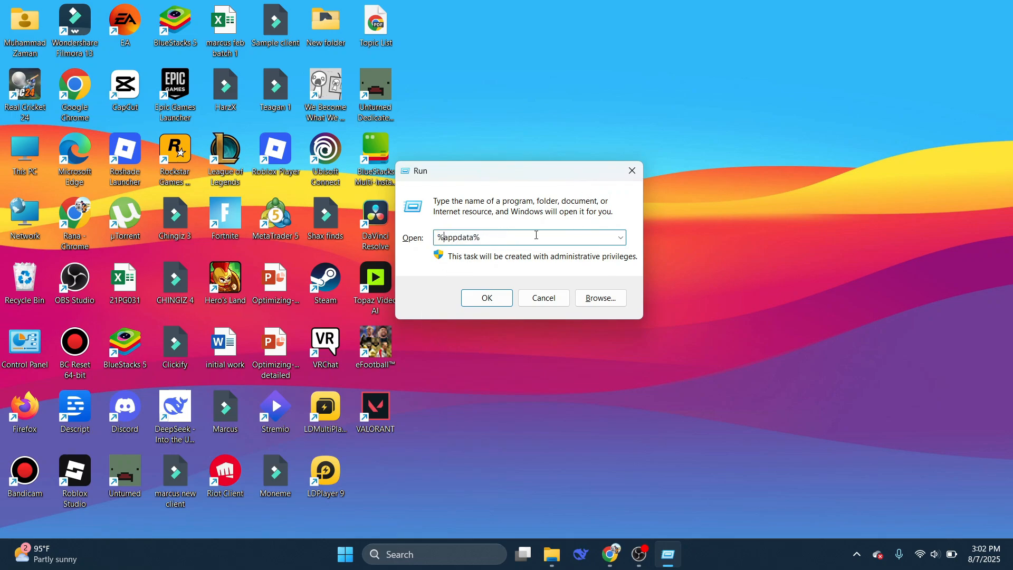
left_click(485, 298)
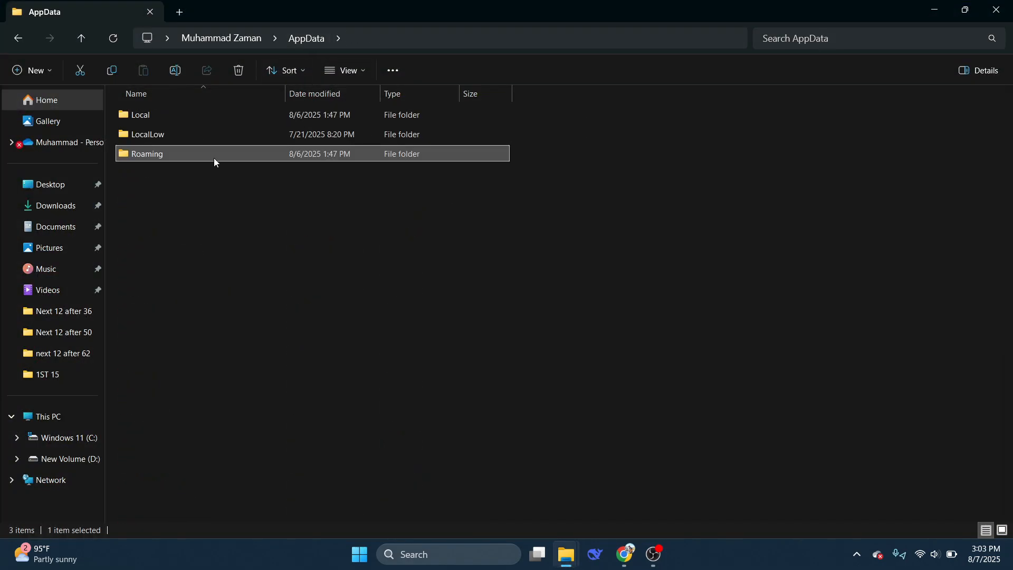
Open Local > Riot Games > Riot Client > Data and bring up actions for RiotGamesPrivateSettings.yaml.
double_click(139, 114)
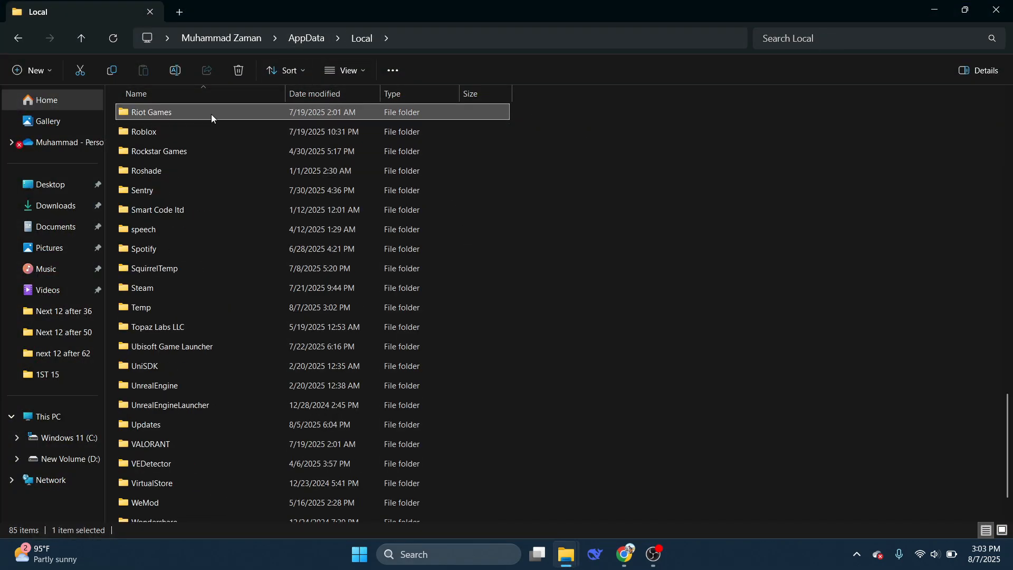
double_click(151, 112)
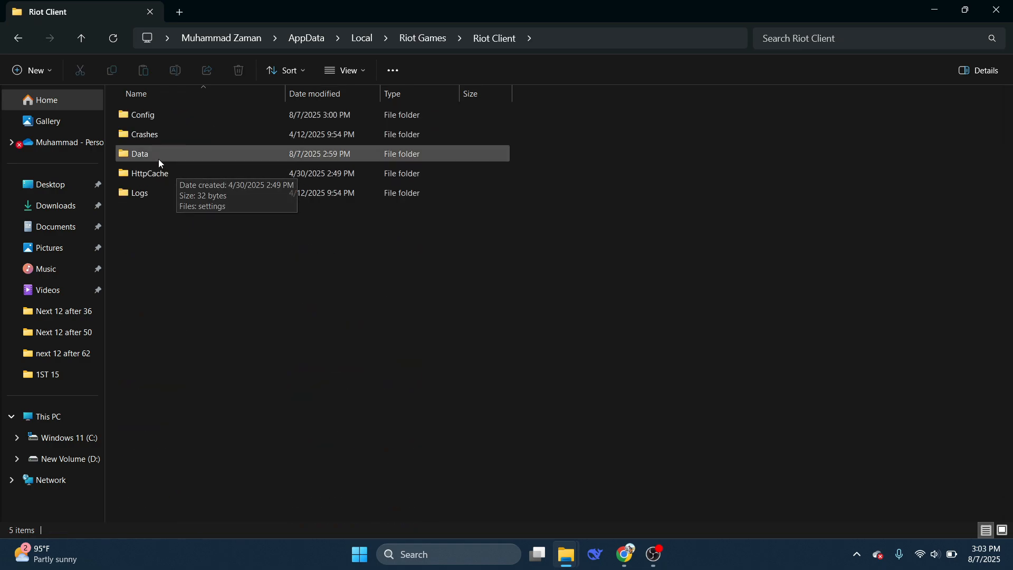
double_click(140, 154)
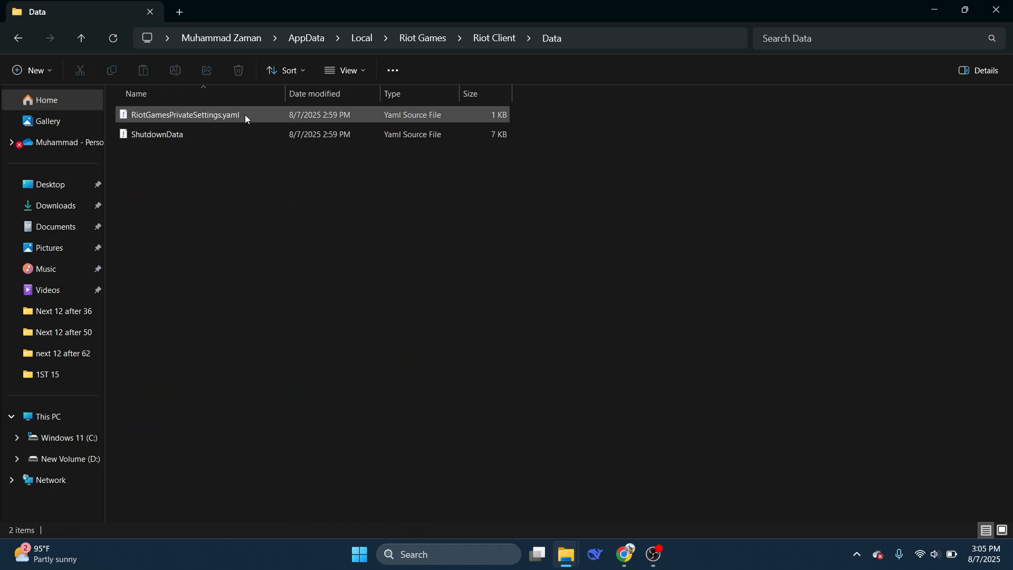
right_click(186, 114)
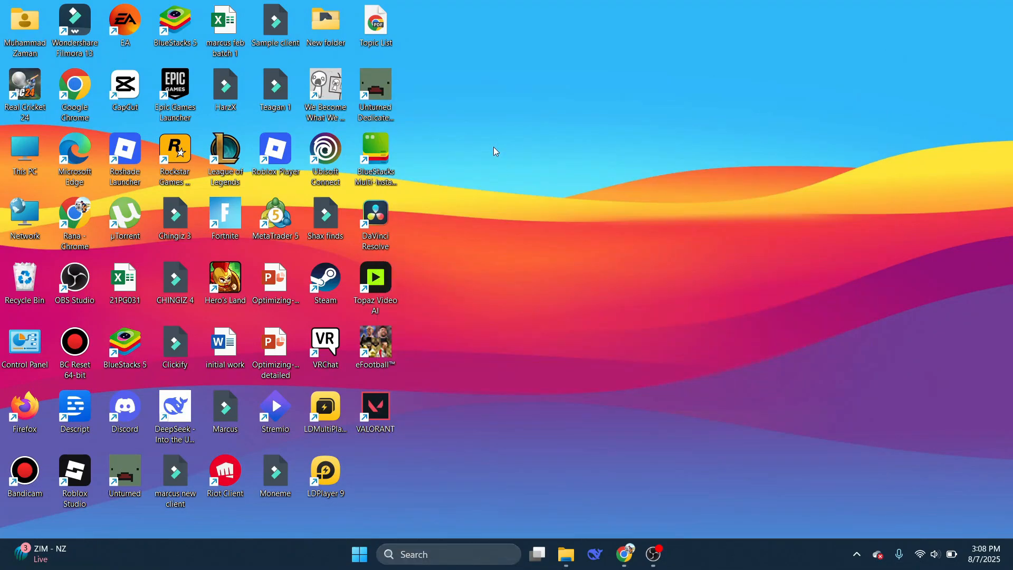
In Device Manager, expand Display adapters and select Intel(R) Iris(R) Xe Graphics.
left_click(667, 554)
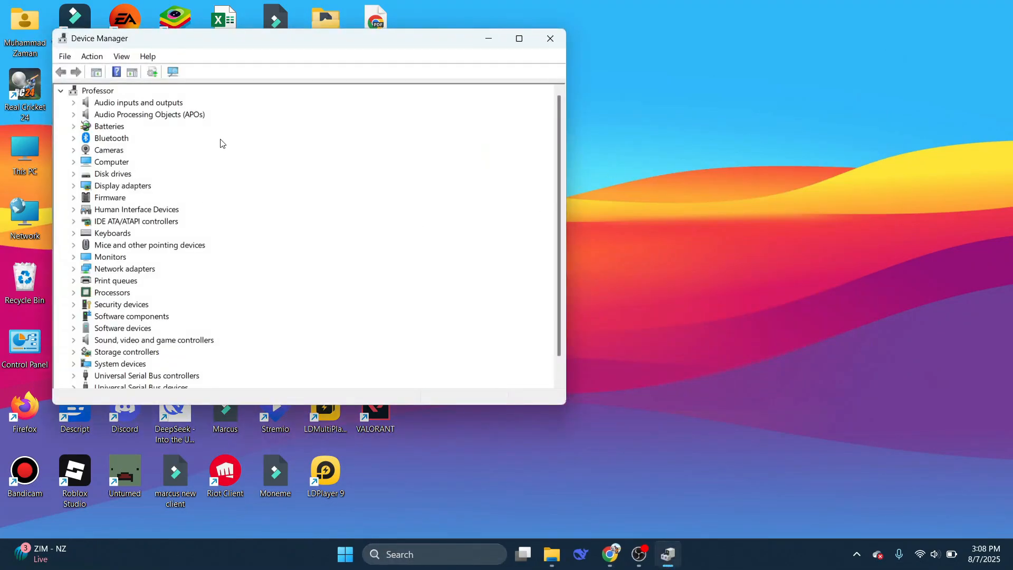
left_click(73, 186)
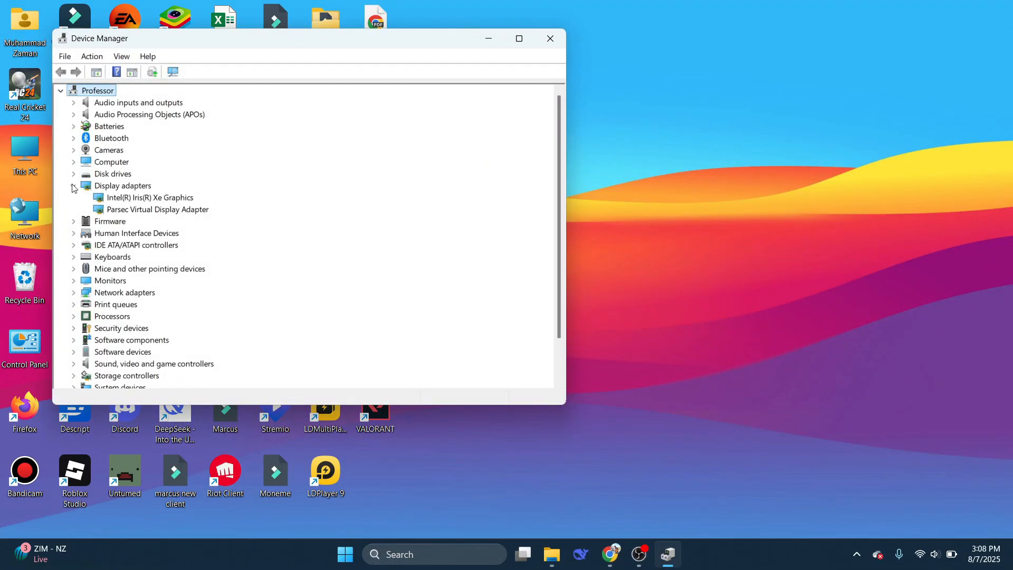
left_click(149, 198)
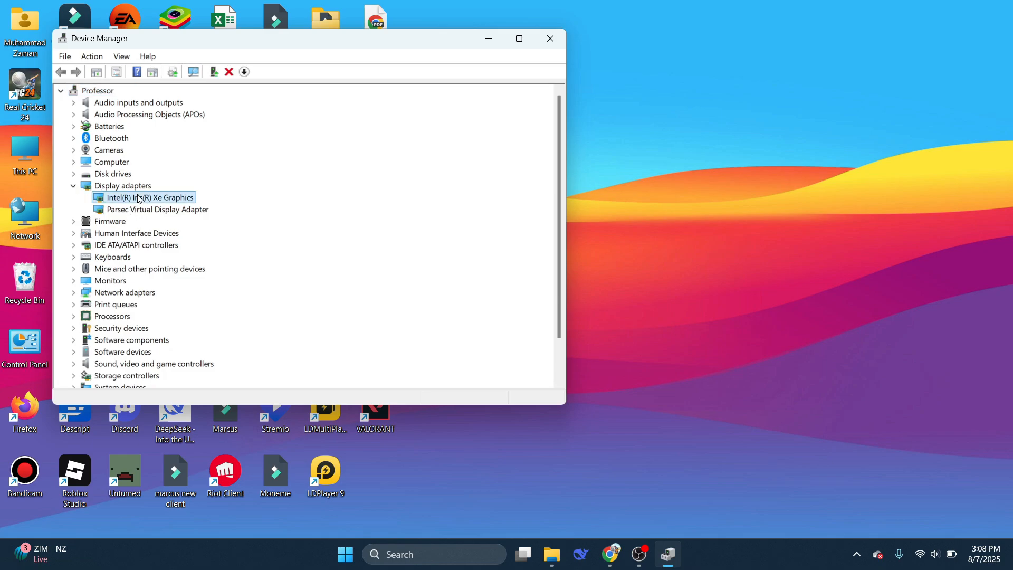
right_click(149, 197)
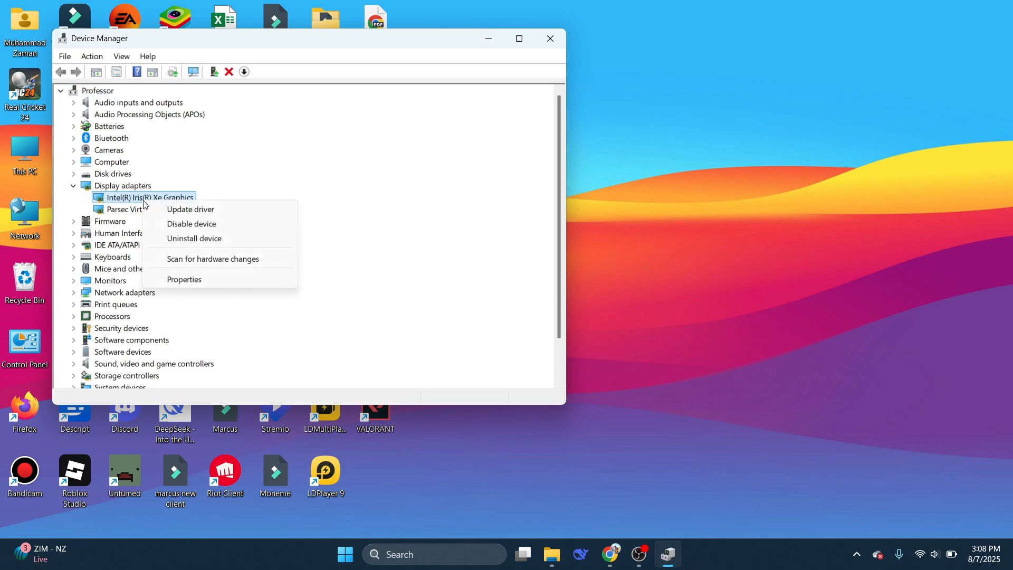
Update its driver with automatic search, confirming the best driver is already installed.
left_click(190, 209)
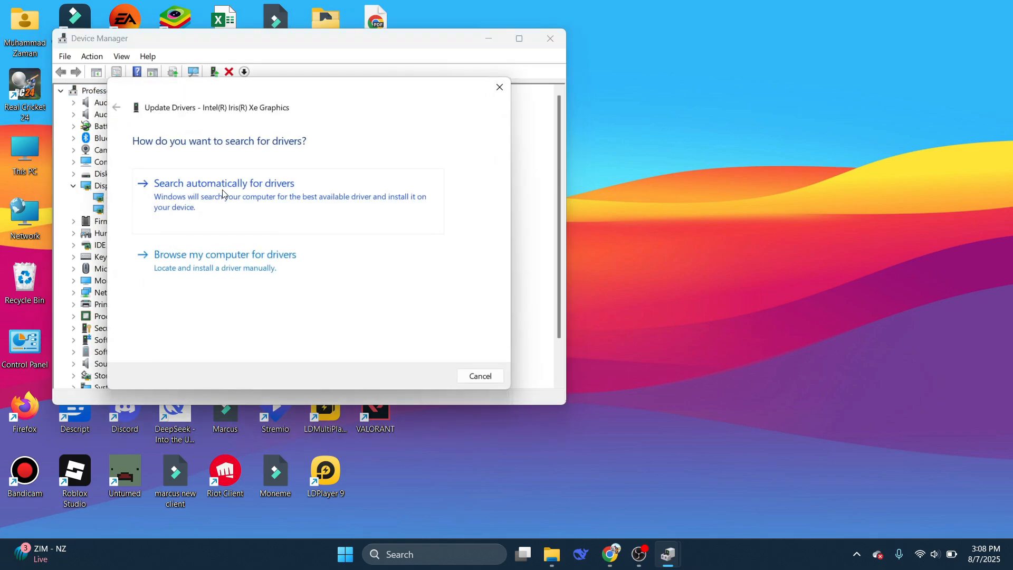
left_click(223, 182)
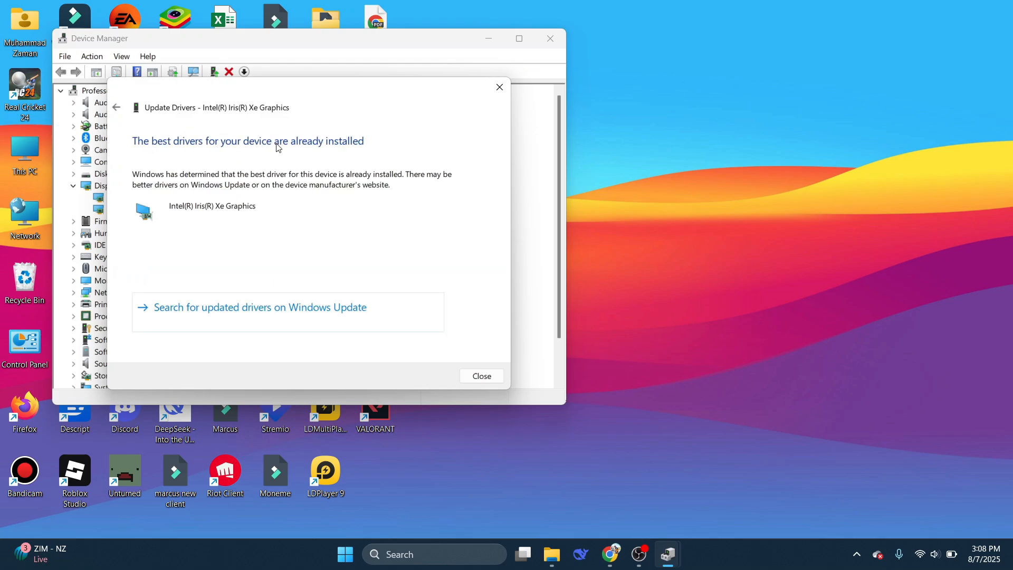
left_click(481, 376)
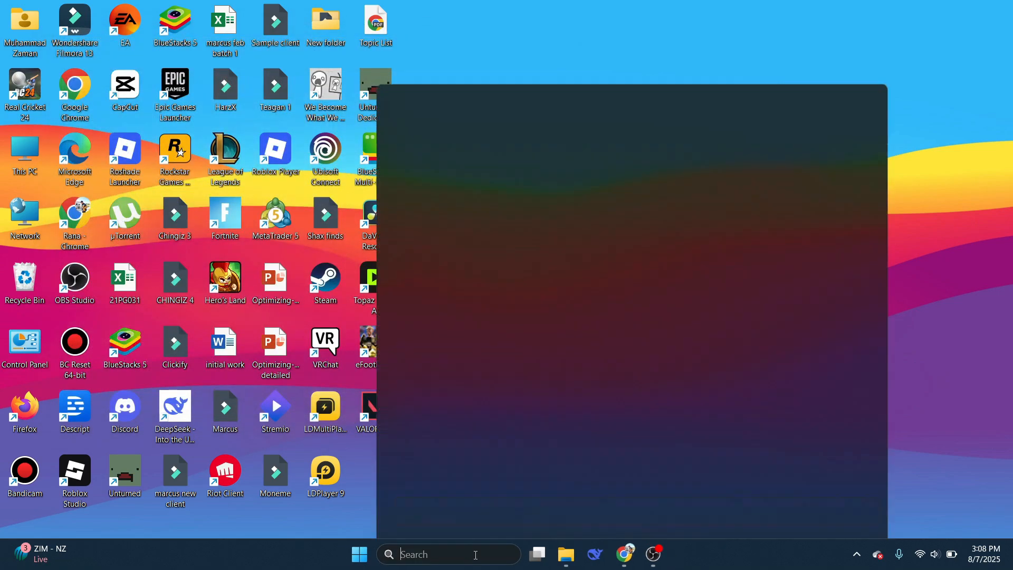
Reach the Graphics settings page and start adding a desktop app to customise.
type("graphics settings")
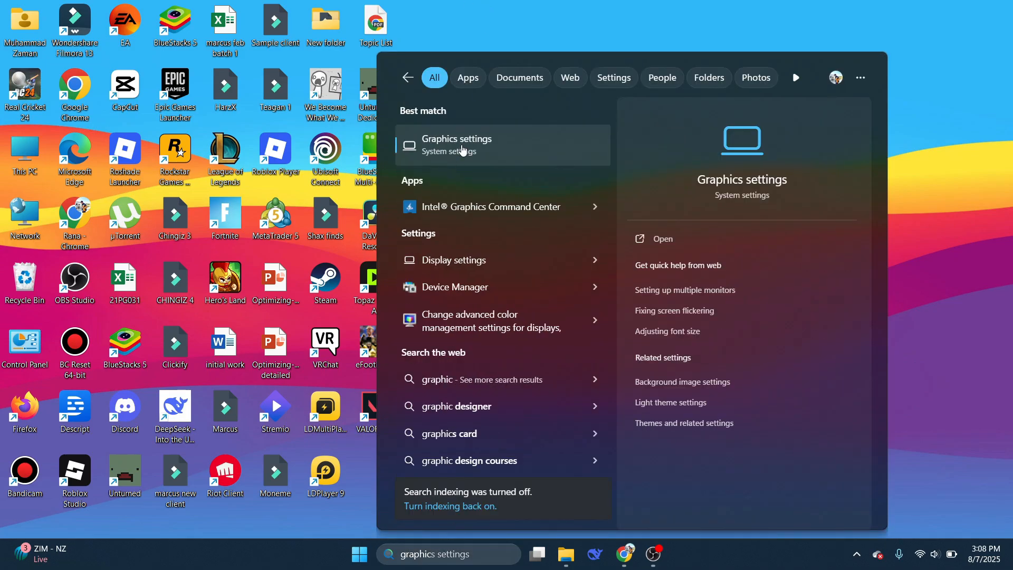
left_click(457, 145)
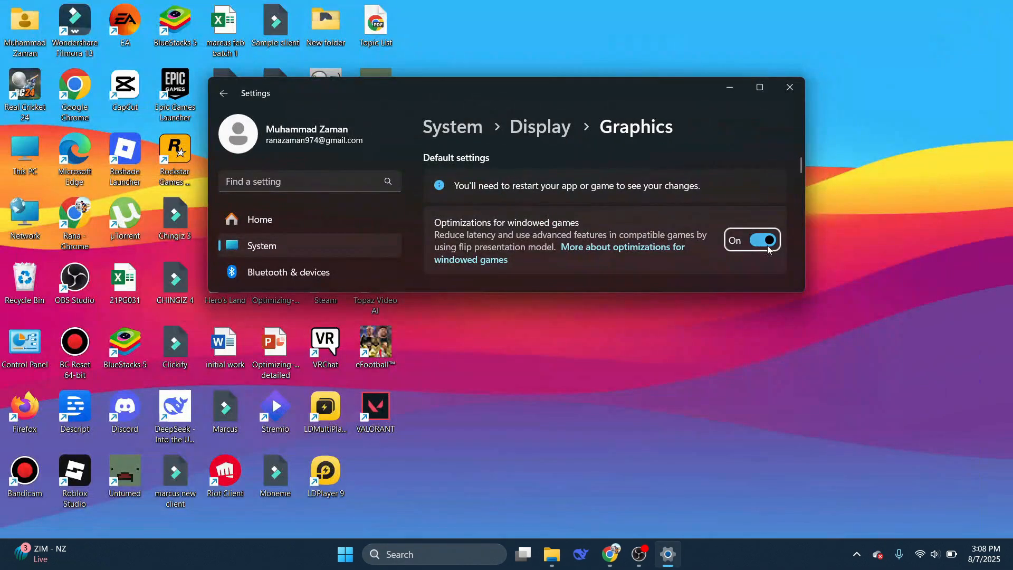
scroll("down", 3)
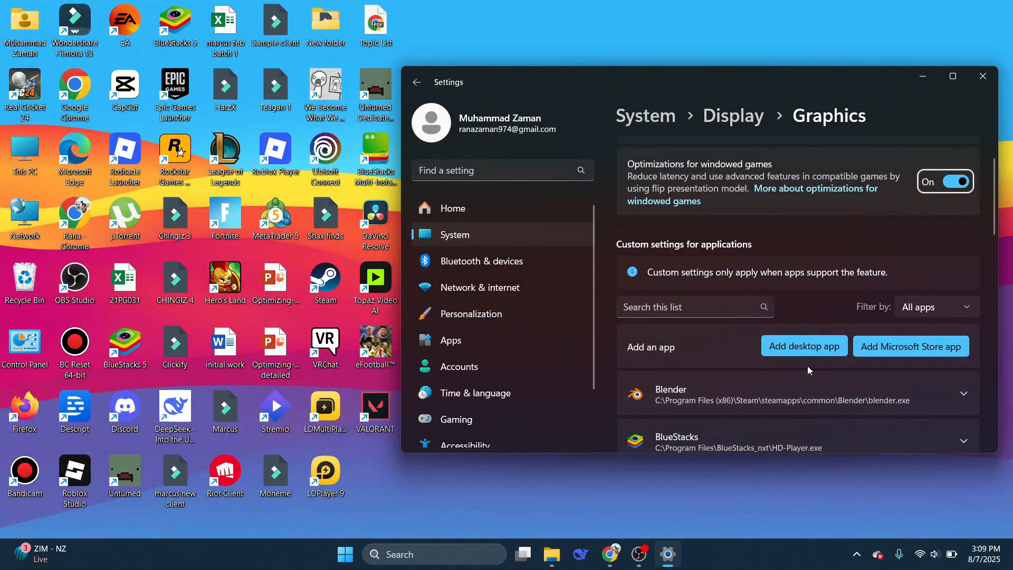
left_click(803, 347)
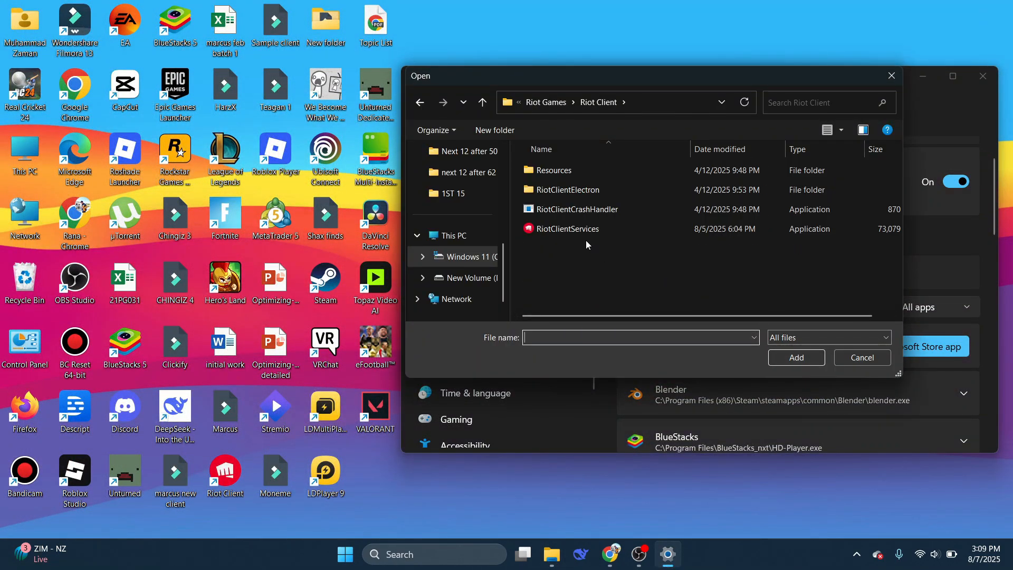
Add the VALORANT executable and set its GPU preference to High Performance.
left_click(862, 358)
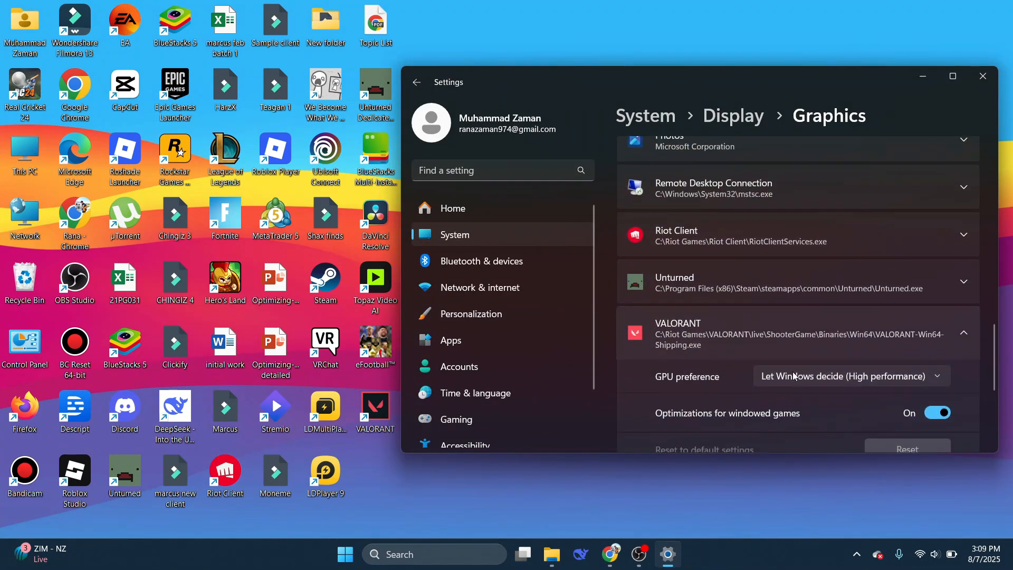
left_click(850, 375)
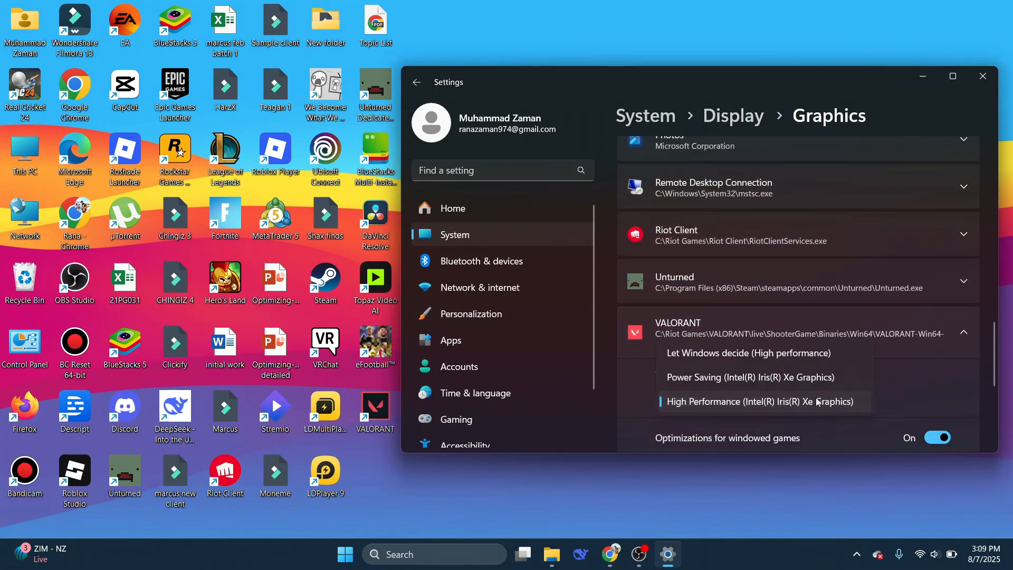
left_click(756, 401)
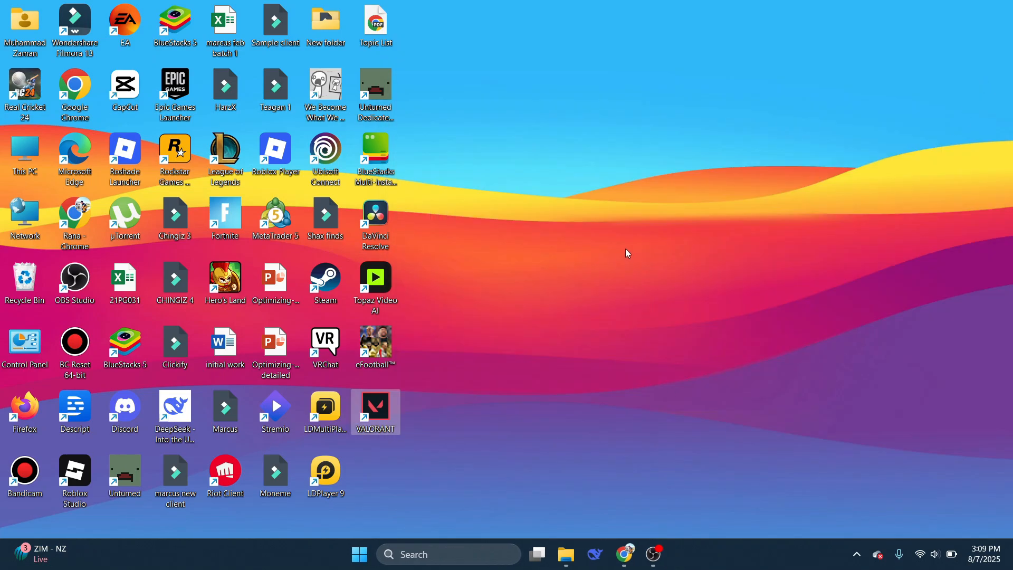
In the VALORANT shortcut's Compatibility properties, uncheck Run this program as an administrator and apply.
right_click(375, 412)
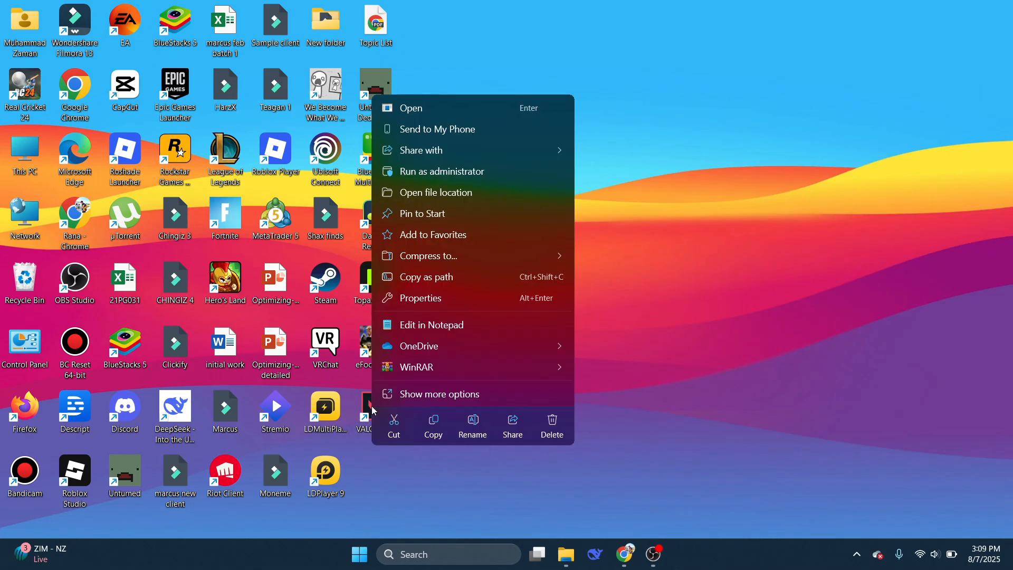
left_click(420, 298)
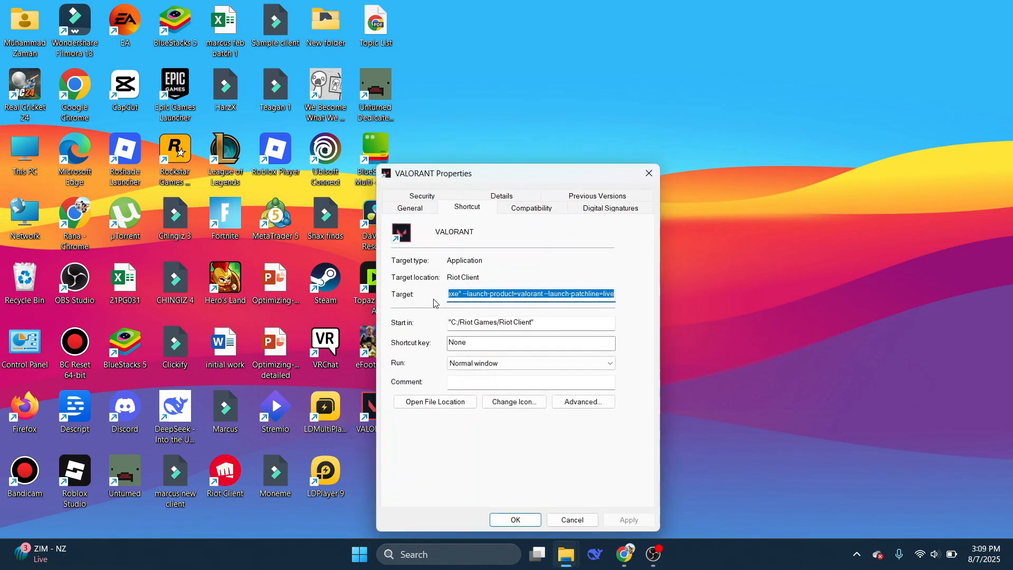
left_click(530, 208)
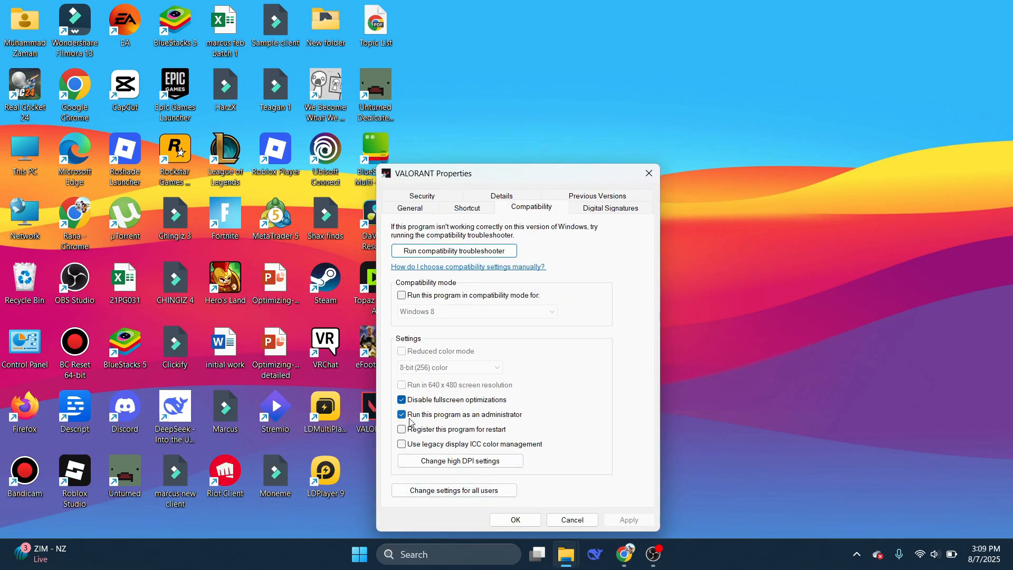
left_click(401, 414)
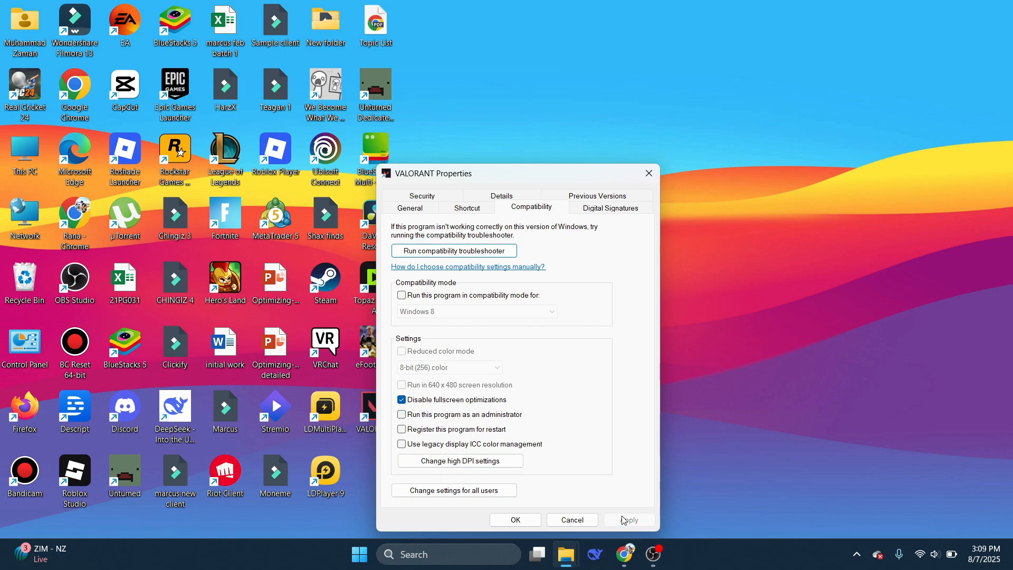
left_click(514, 519)
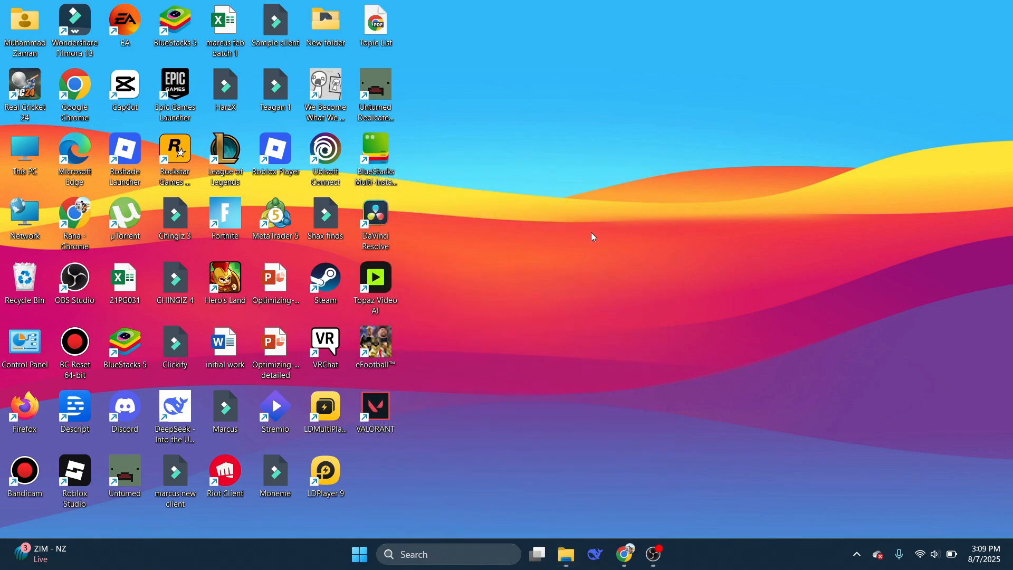